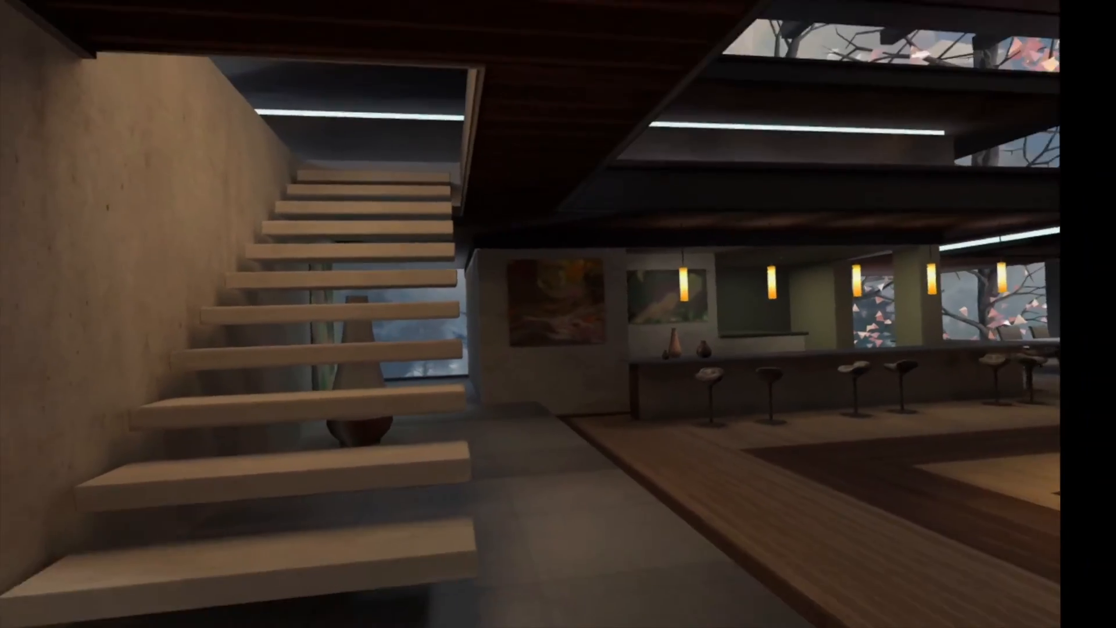
mouse_move(557, 313)
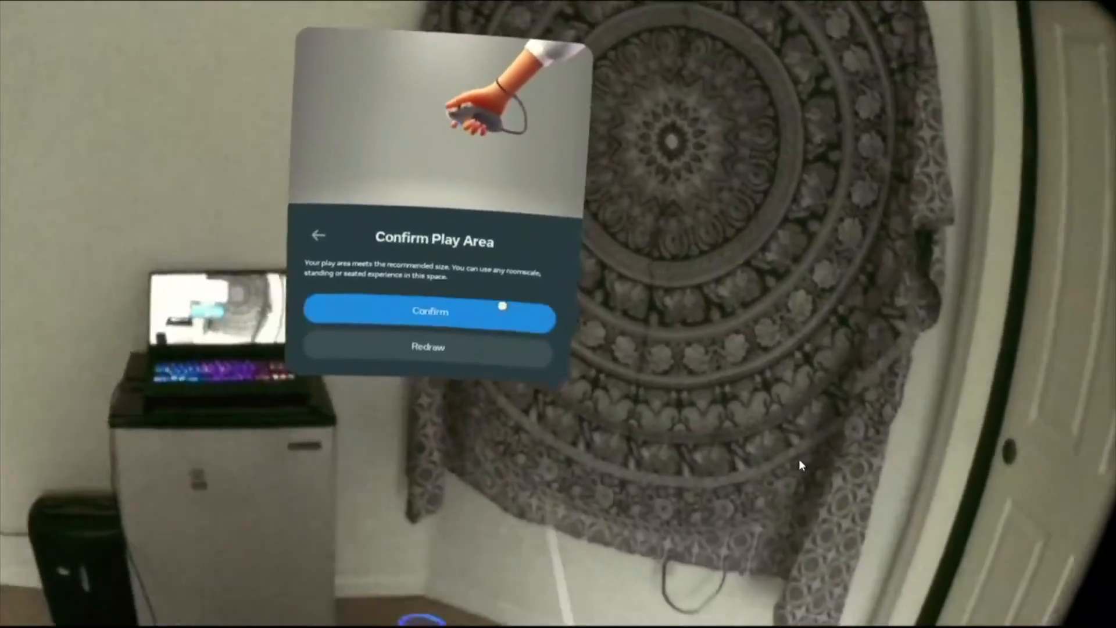
Confirm the play area drawn around the room on the Confirm Play Area panel.
click(429, 311)
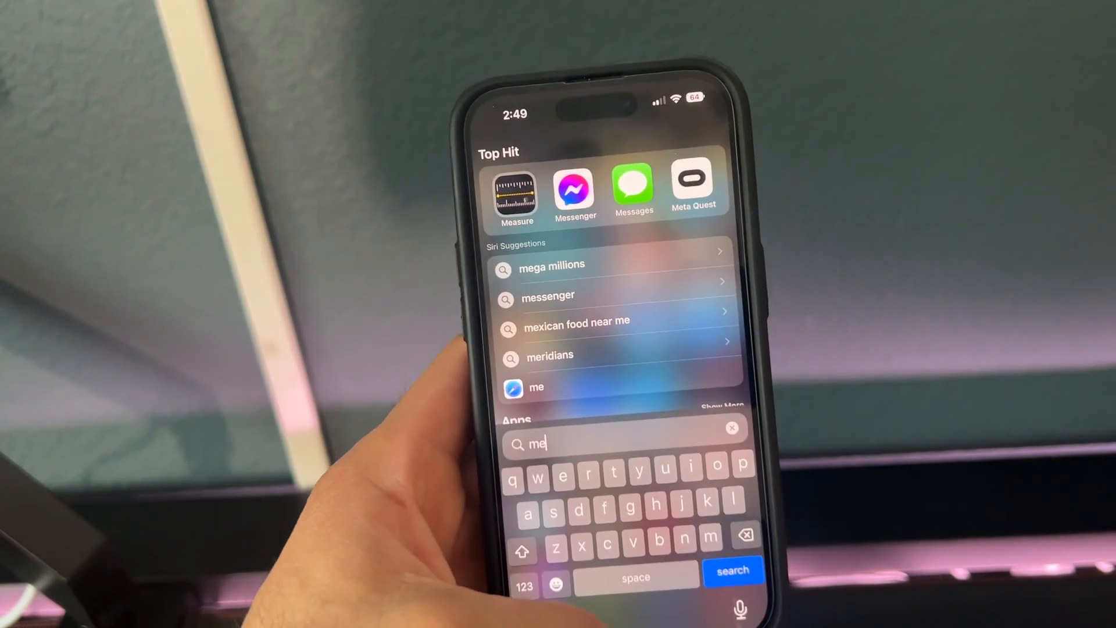
Launch the Meta Quest app and reach Developer Mode under Devices > Headset Settings.
click(691, 188)
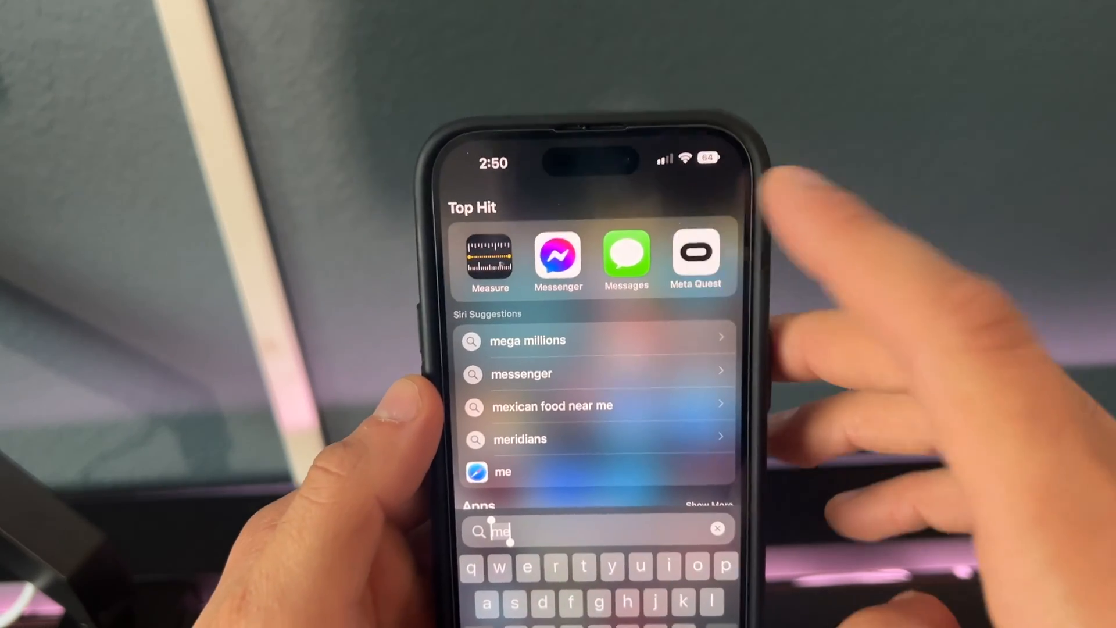
click(696, 257)
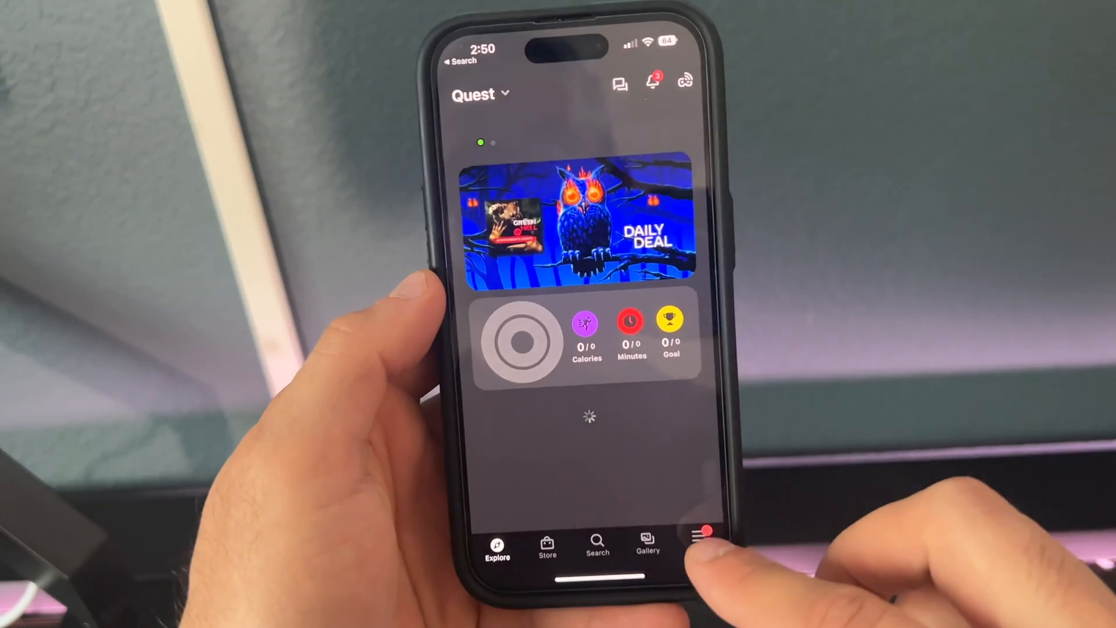
click(724, 548)
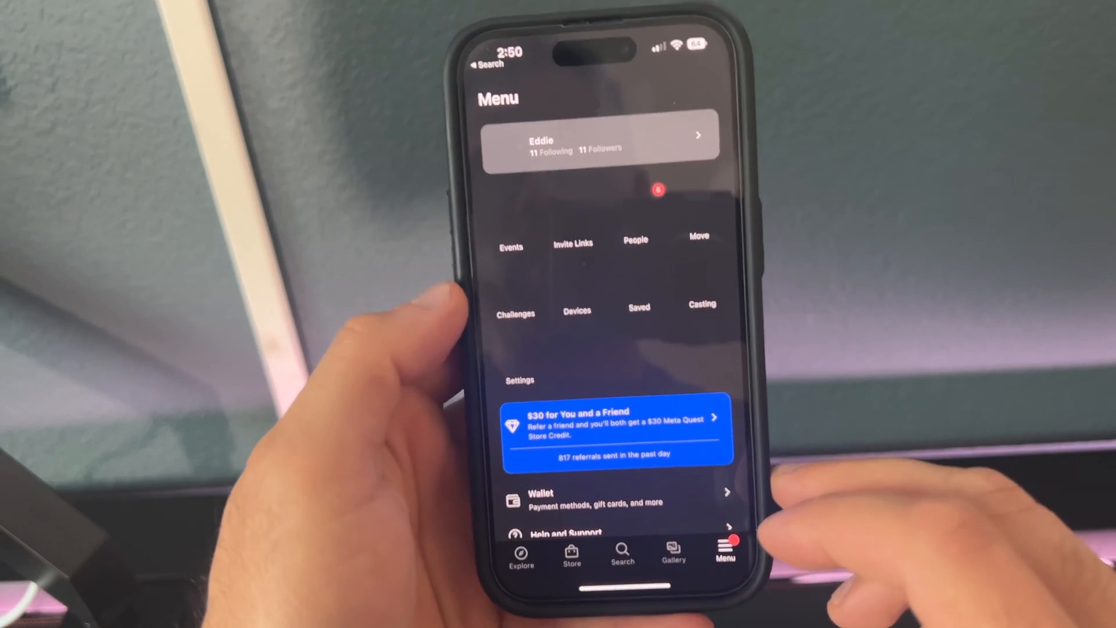
click(576, 311)
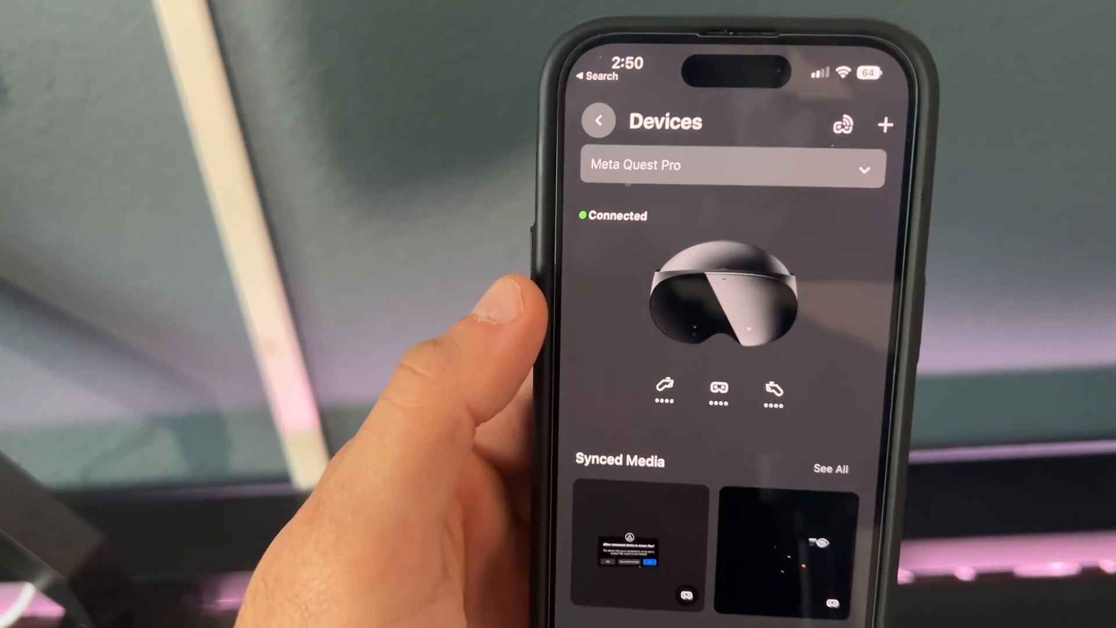
scroll(down, 3)
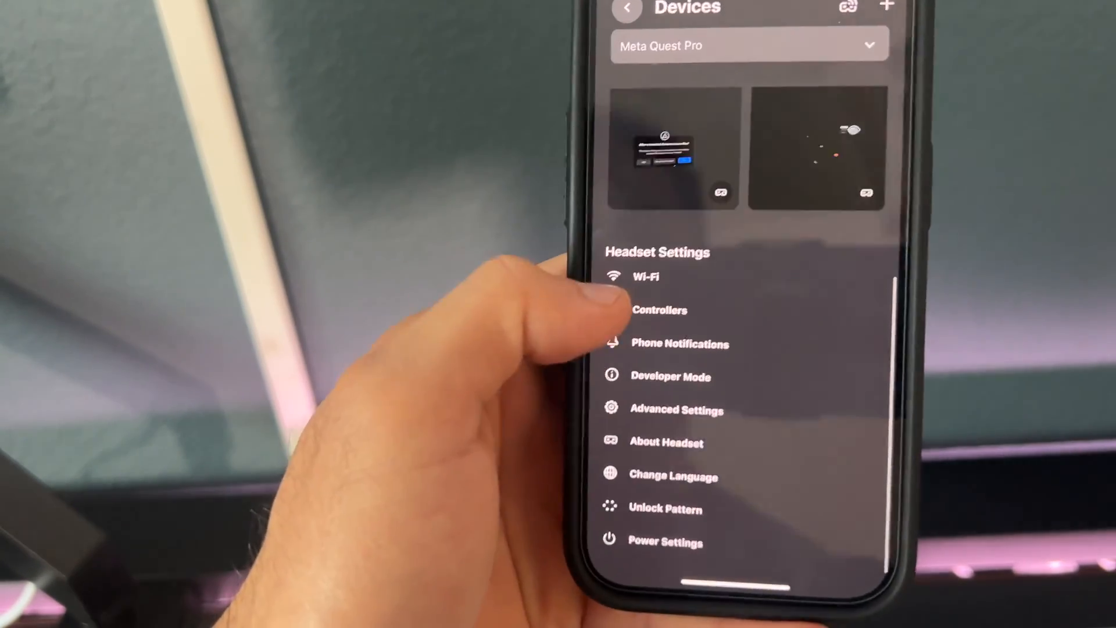
click(669, 376)
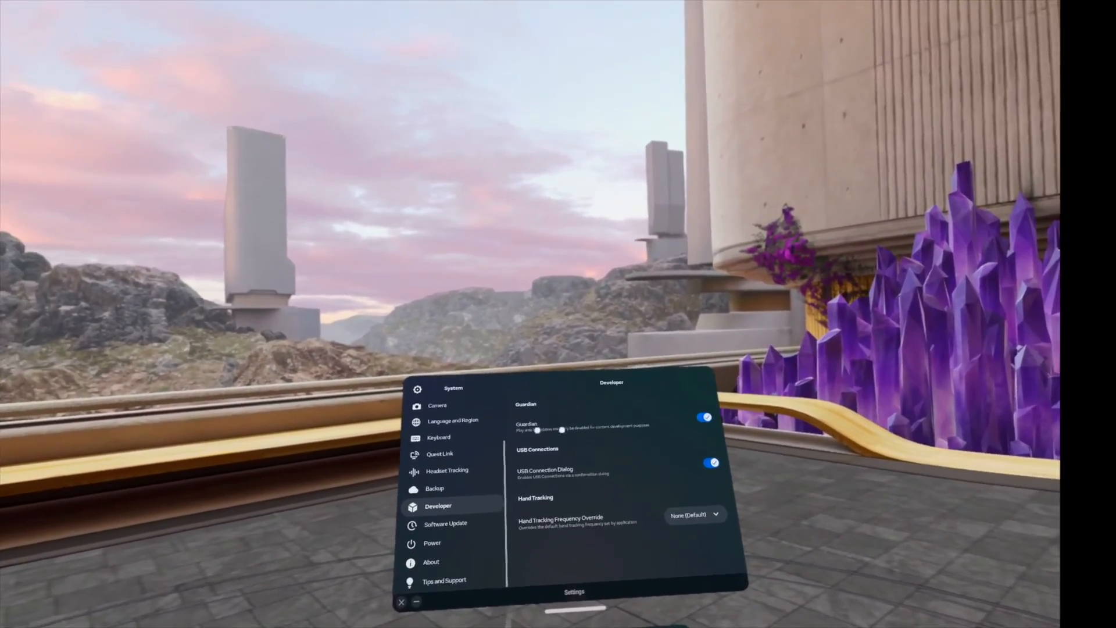
Switch the Guardian toggle off in Settings > System > Developer.
click(705, 417)
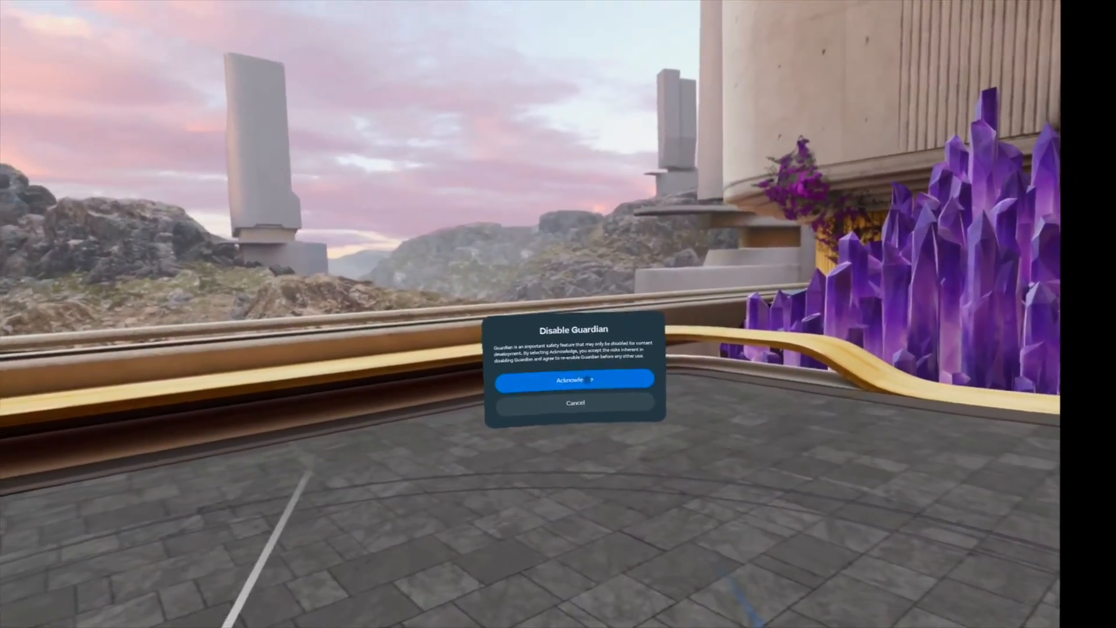
click(572, 379)
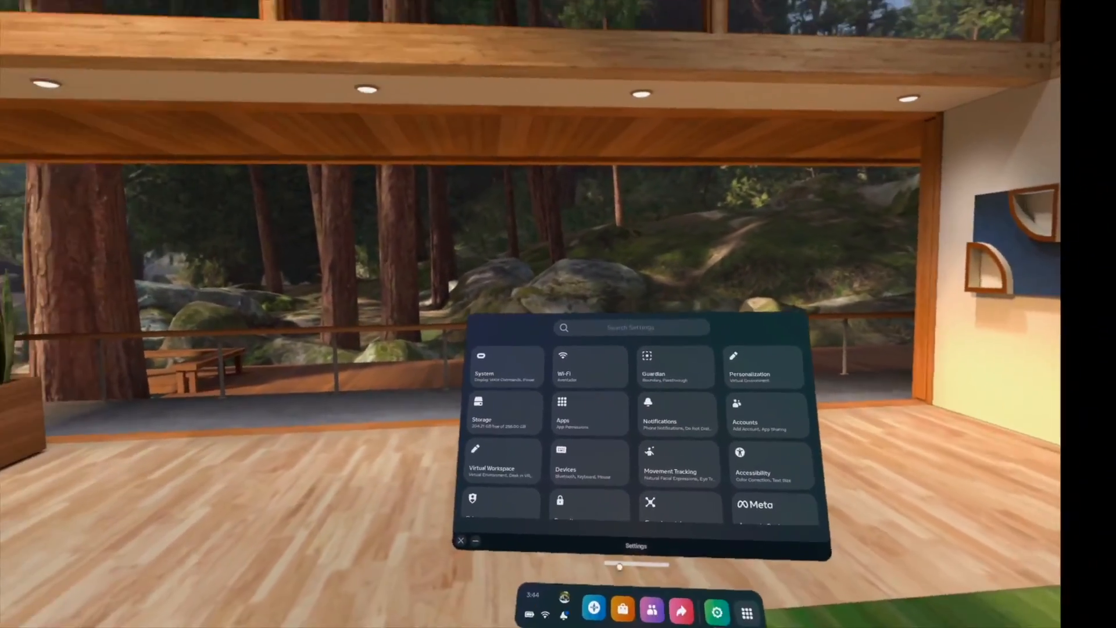
Open System > Camera and list the Aspect Ratio choices: Square, Landscape, Portrait.
click(505, 367)
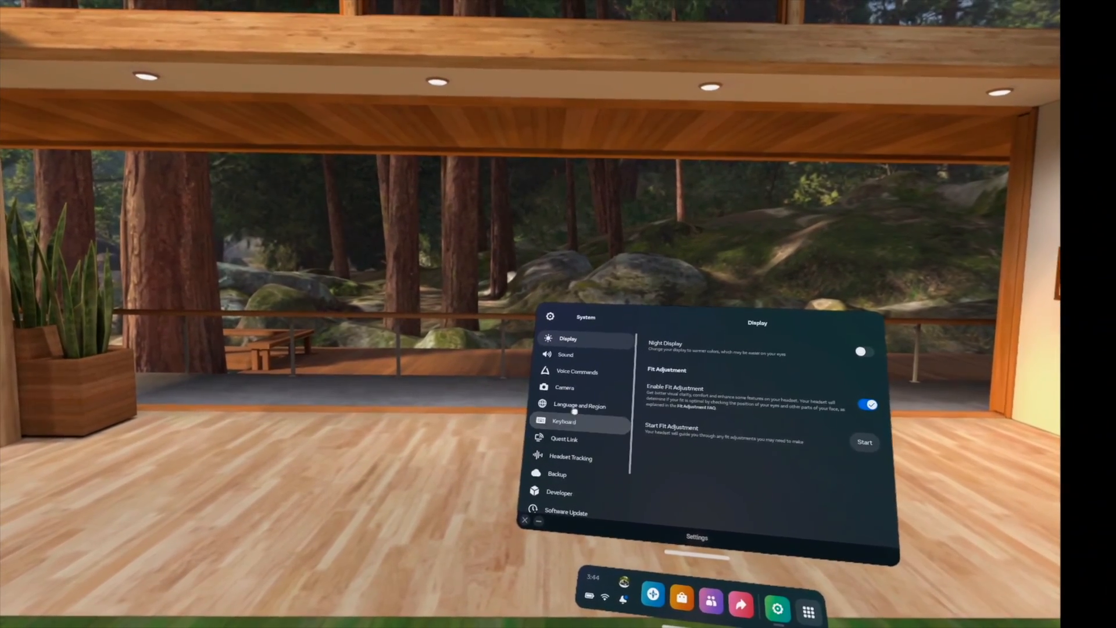
click(563, 387)
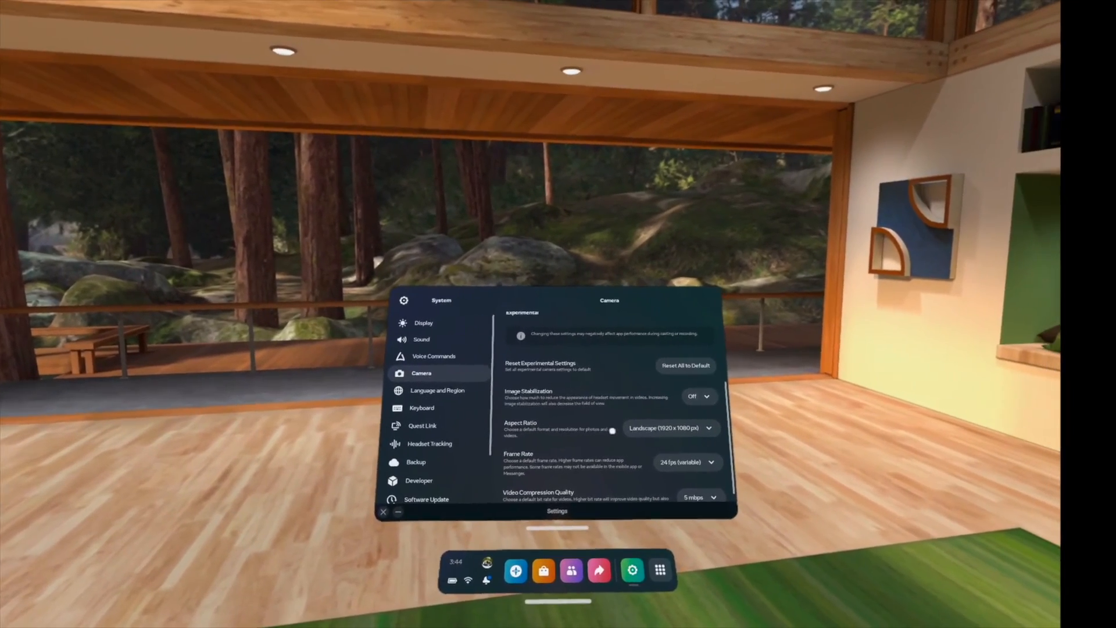
click(669, 427)
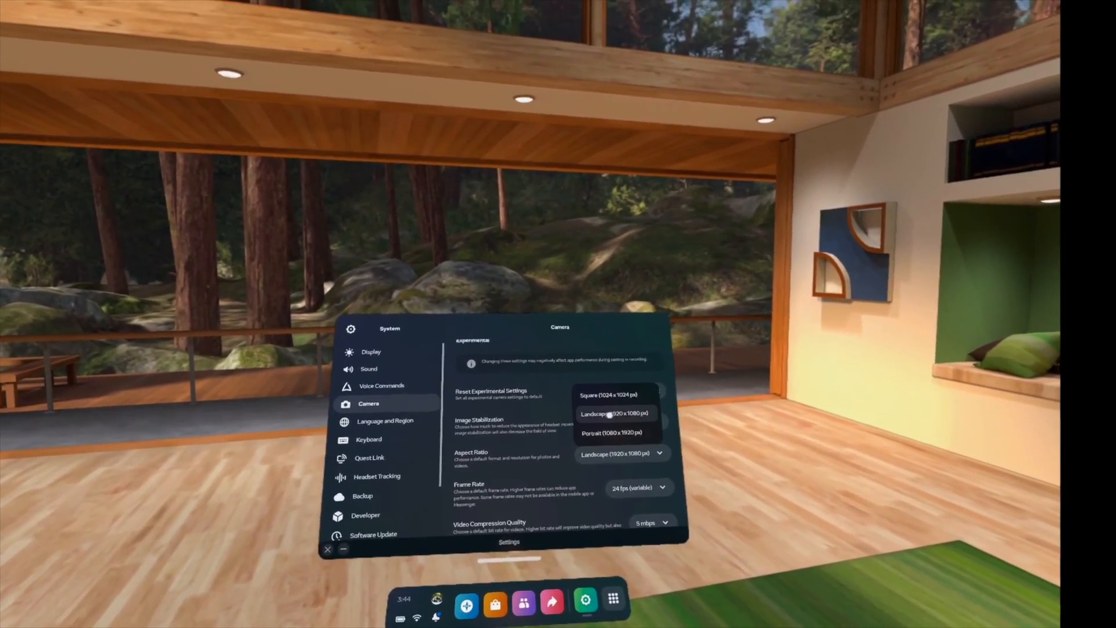